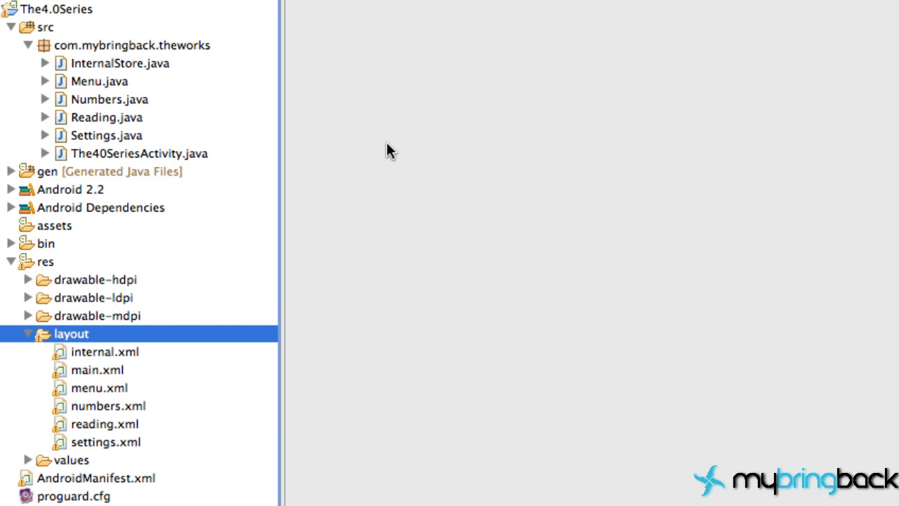
{"action": "mouse_move", "coordinate": [361, 146]}
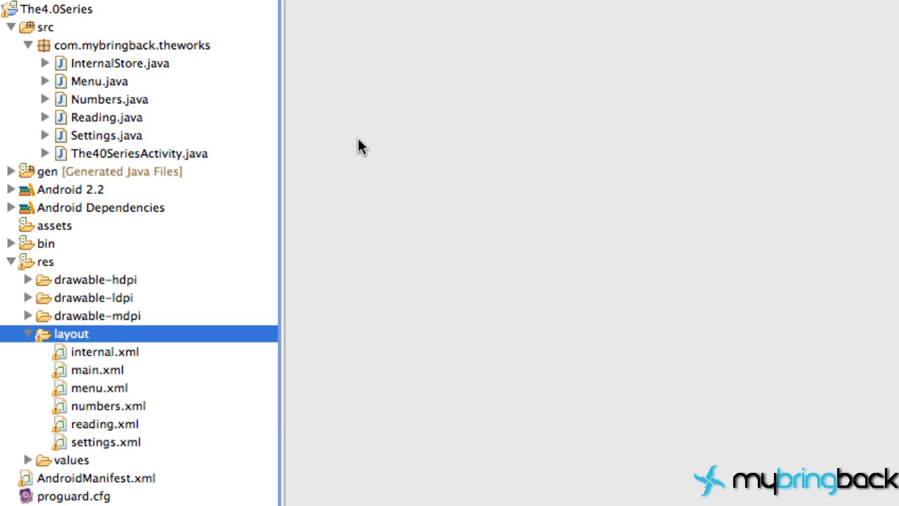
{"action": "mouse_move", "coordinate": [320, 147]}
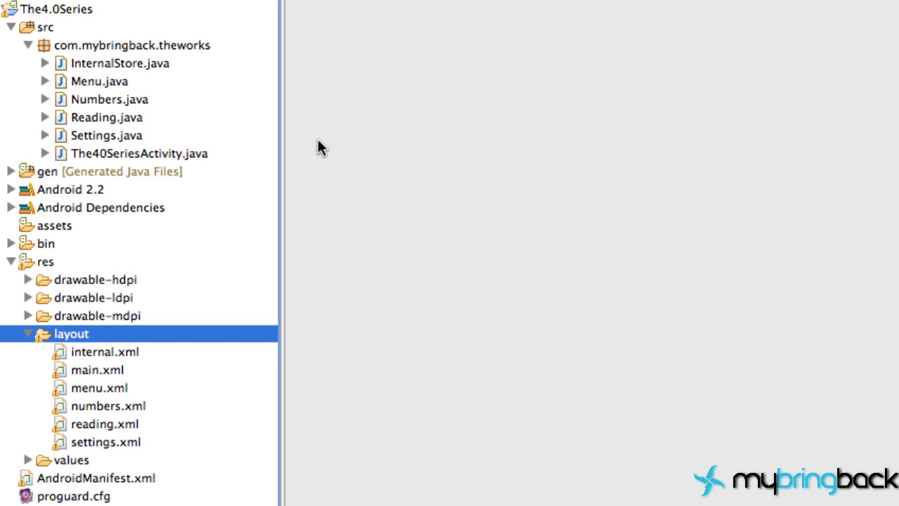
{"action": "mouse_move", "coordinate": [281, 147]}
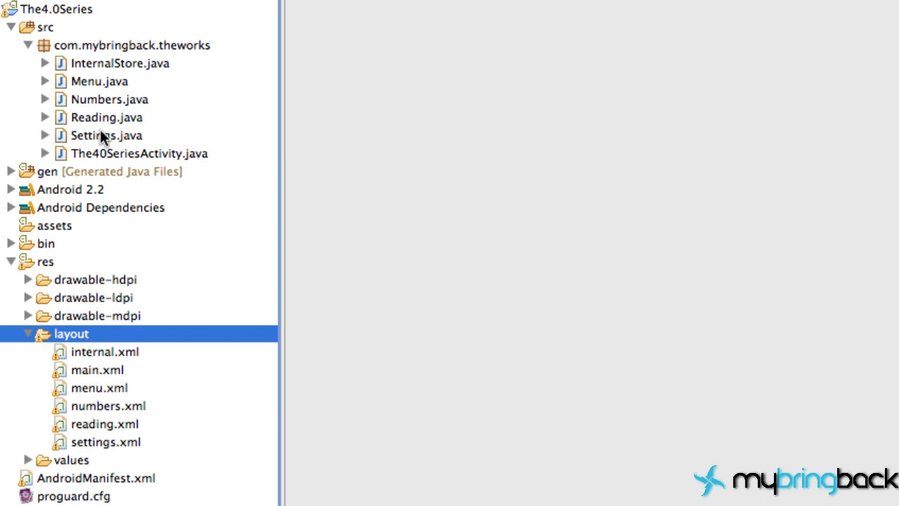
{"action": "mouse_move", "coordinate": [147, 118]}
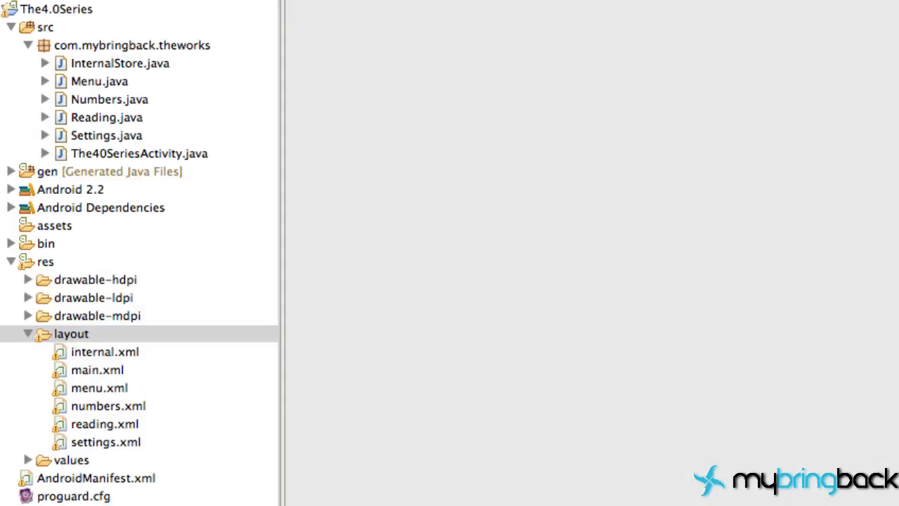
Browse the mybringback site in Chrome and scroll through its front page.
{"action": "left_click", "coordinate": [71, 333]}
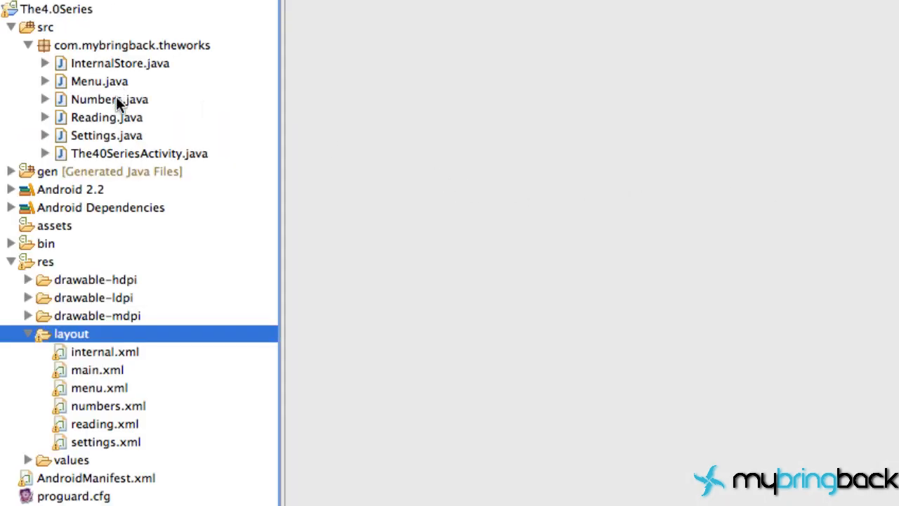
{"action": "left_click", "coordinate": [107, 118]}
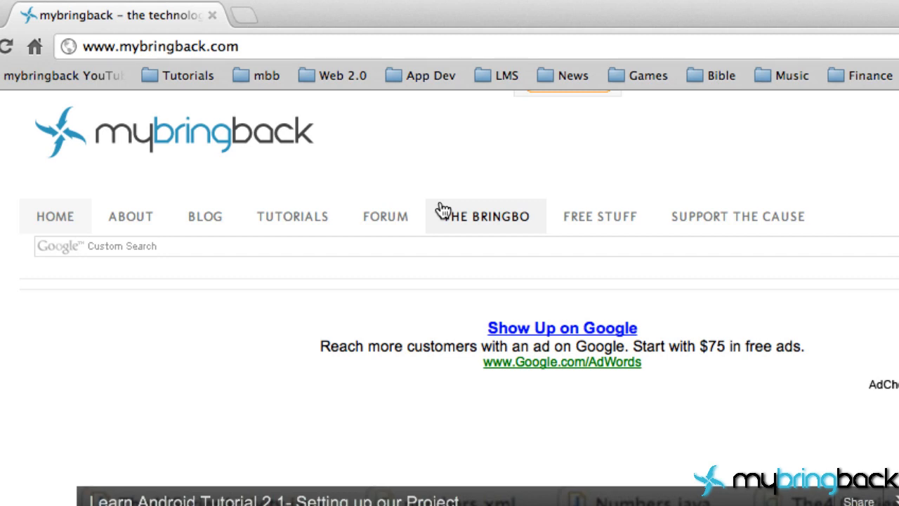
{"action": "mouse_move", "coordinate": [444, 349]}
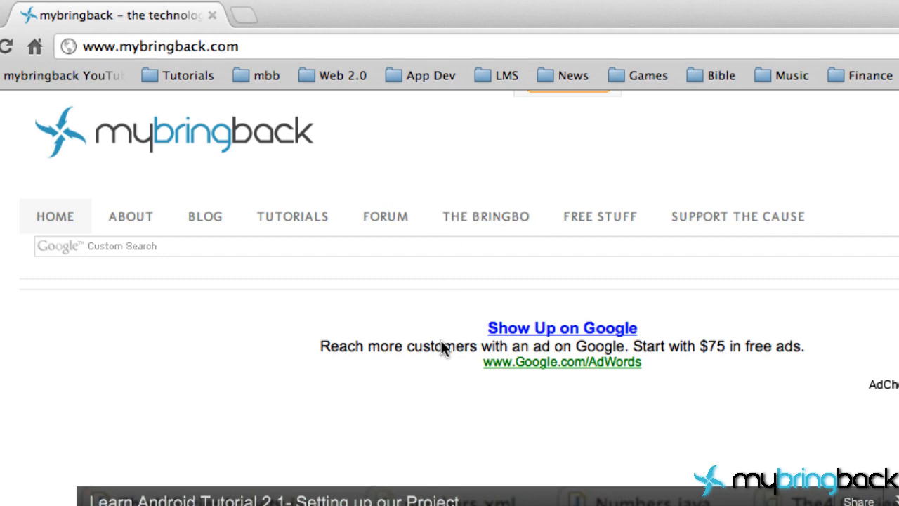
{"action": "scroll", "scroll_direction": "down", "scroll_amount": 3}
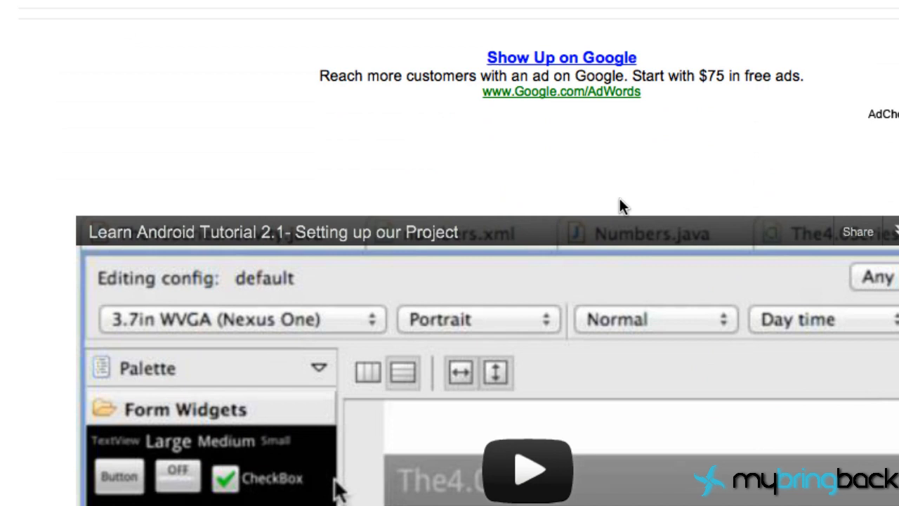
{"action": "scroll", "scroll_direction": "down", "scroll_amount": 3}
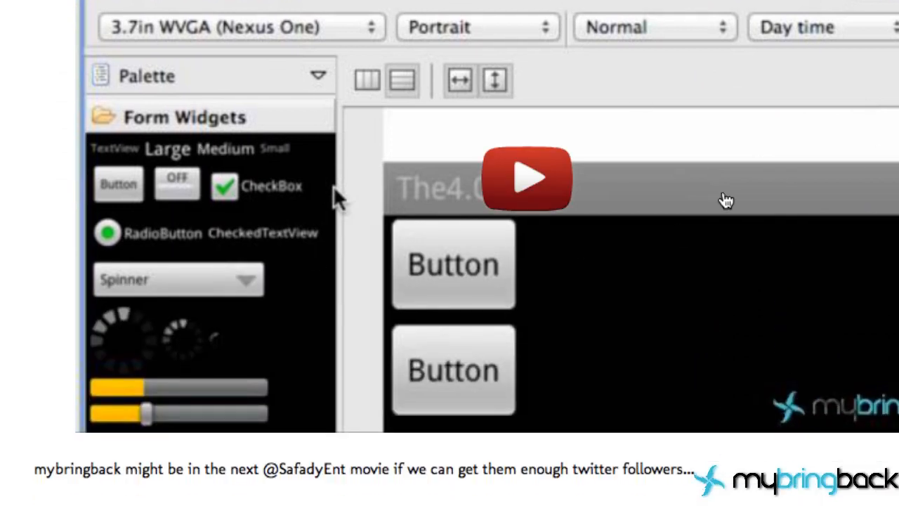
{"action": "mouse_move", "coordinate": [372, 147]}
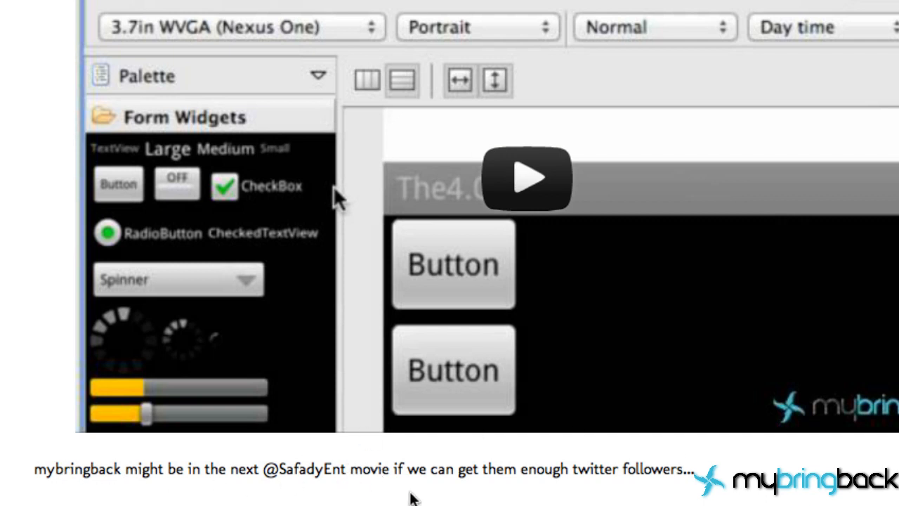
{"action": "mouse_move", "coordinate": [424, 494]}
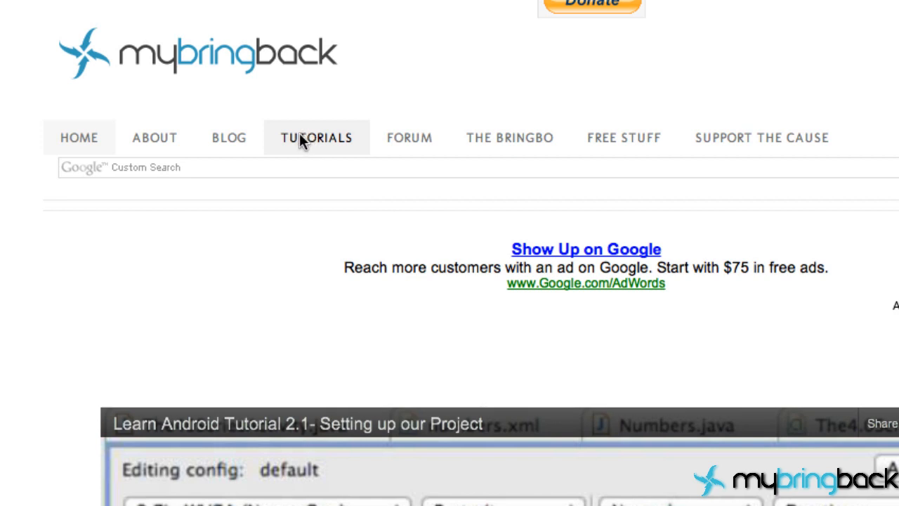
Go to the Tutorials page and scroll toward the June 11, 2012 archive of 2.11 posts.
{"action": "left_click", "coordinate": [315, 138]}
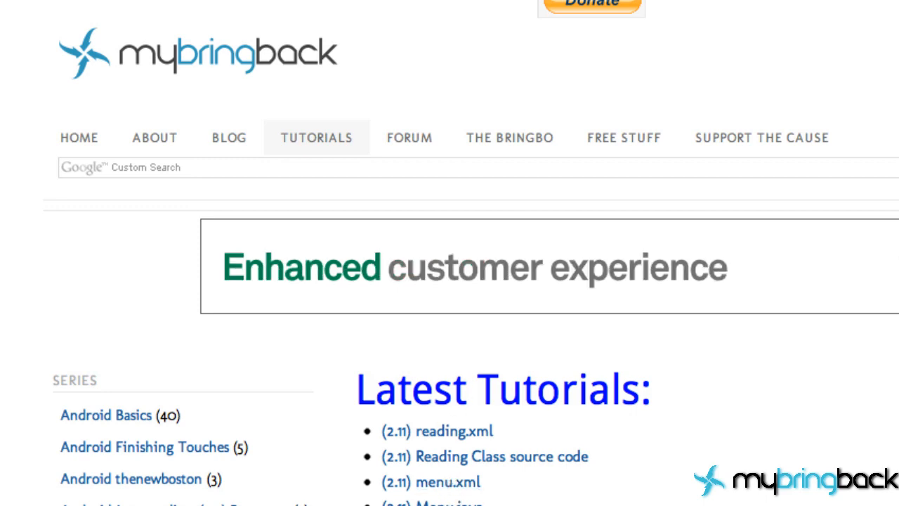
{"action": "scroll", "scroll_direction": "down", "scroll_amount": 3}
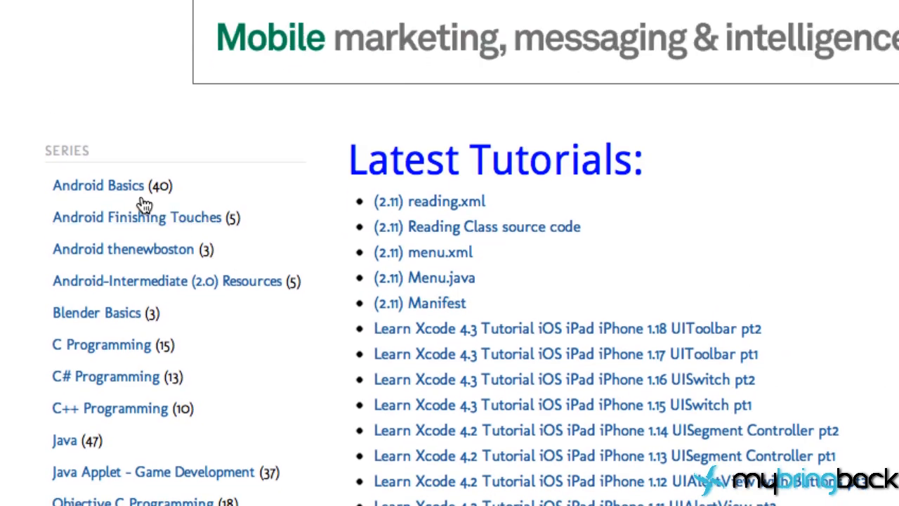
{"action": "mouse_move", "coordinate": [135, 291]}
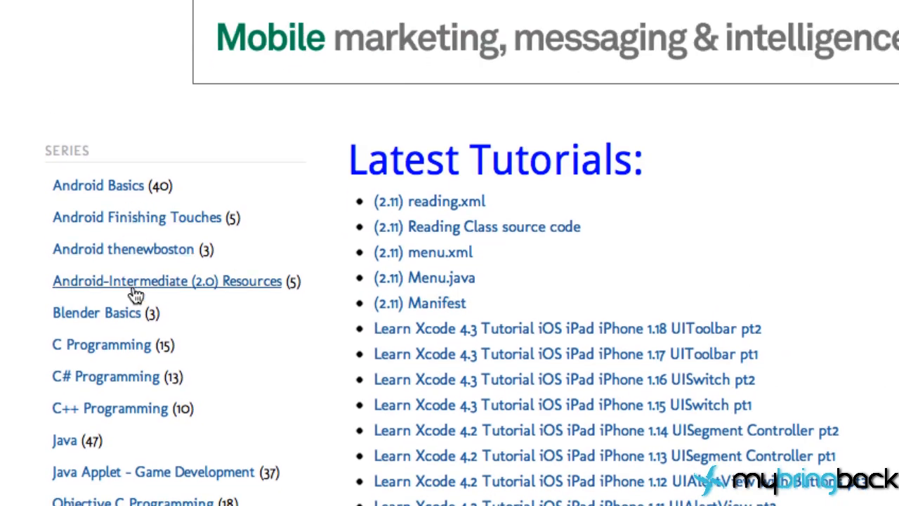
{"action": "mouse_move", "coordinate": [182, 294]}
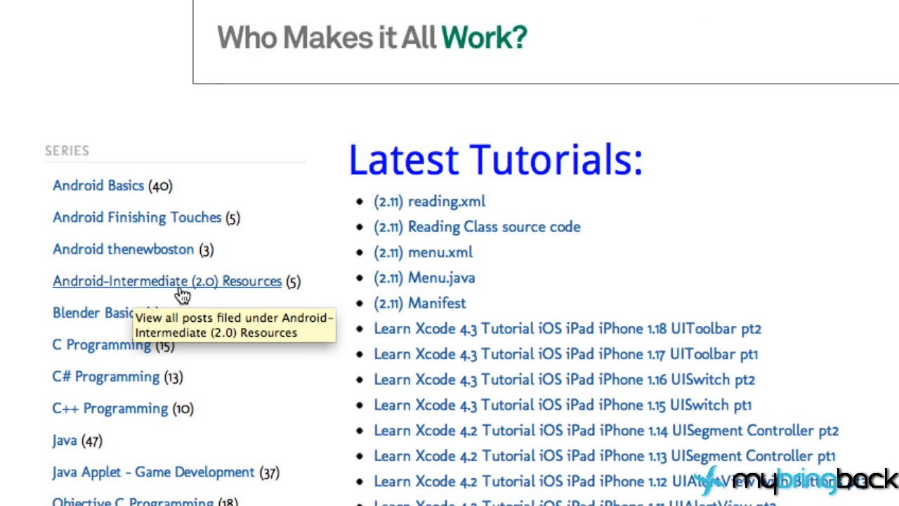
{"action": "mouse_move", "coordinate": [219, 296]}
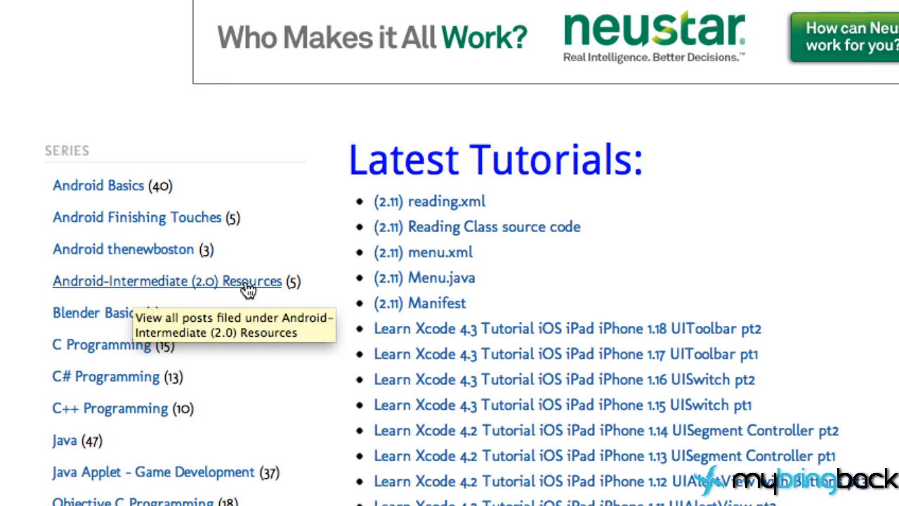
{"action": "mouse_move", "coordinate": [135, 291]}
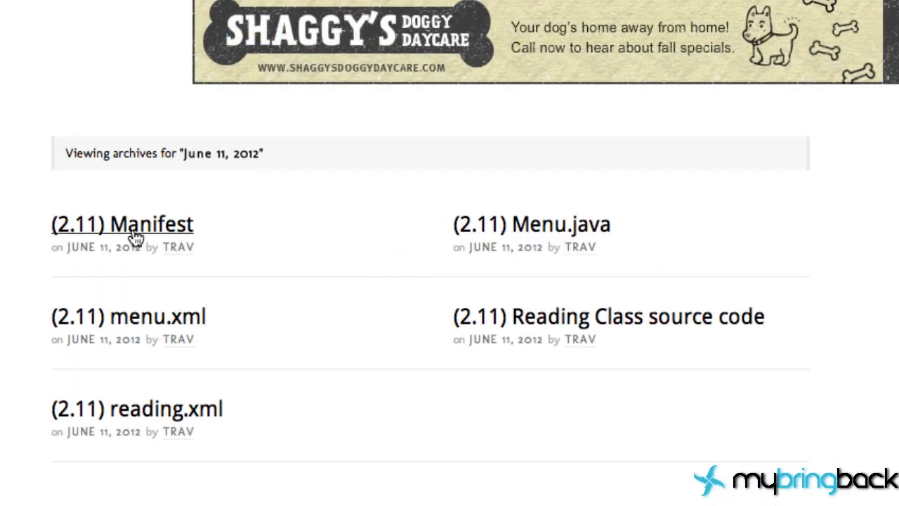
{"action": "mouse_move", "coordinate": [138, 312]}
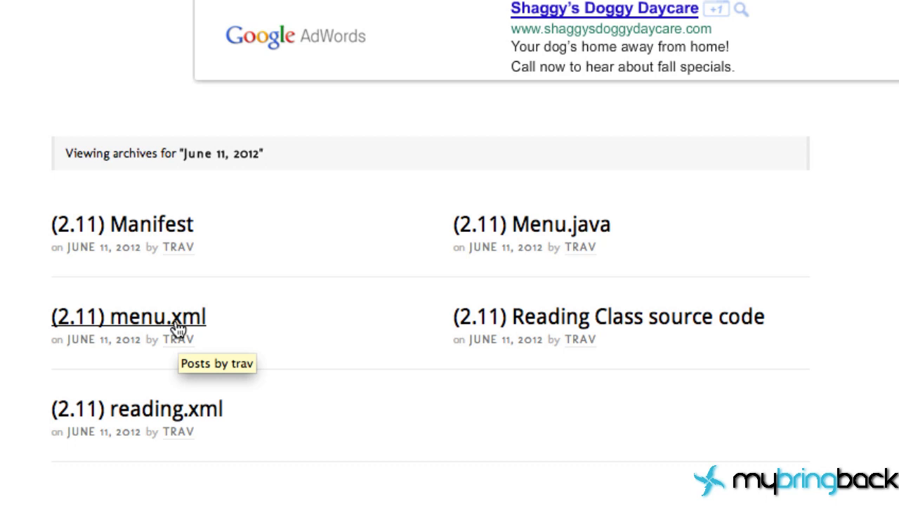
{"action": "mouse_move", "coordinate": [573, 316]}
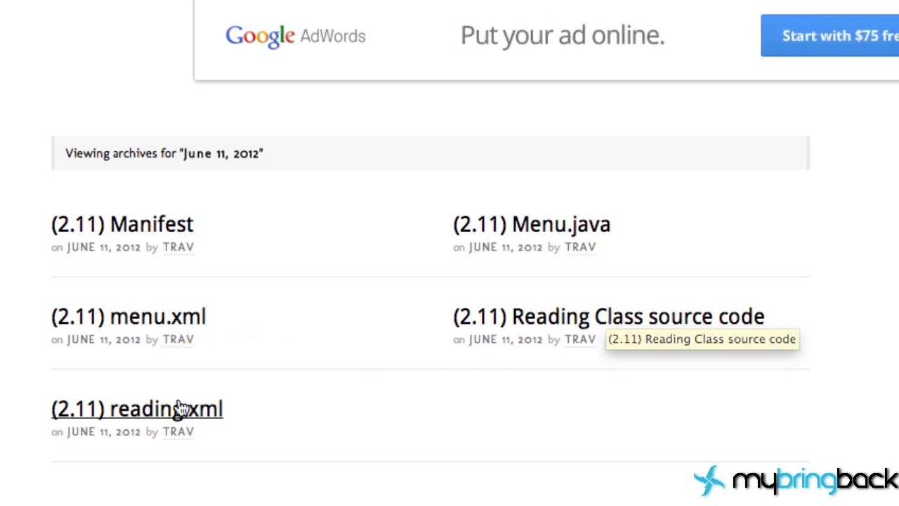
{"action": "mouse_move", "coordinate": [138, 409]}
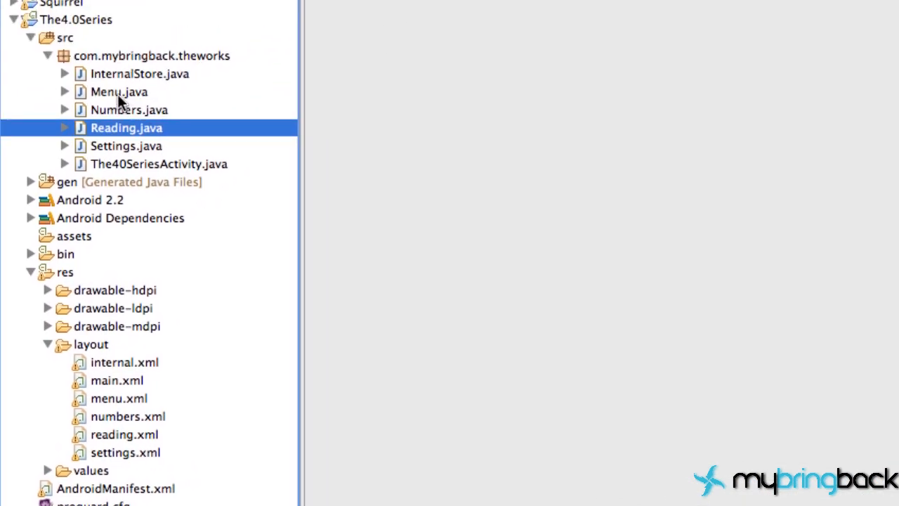
Point out Menu.java, Reading.java, menu.xml and reading.xml in The4.0Series project tree.
{"action": "left_click", "coordinate": [118, 91]}
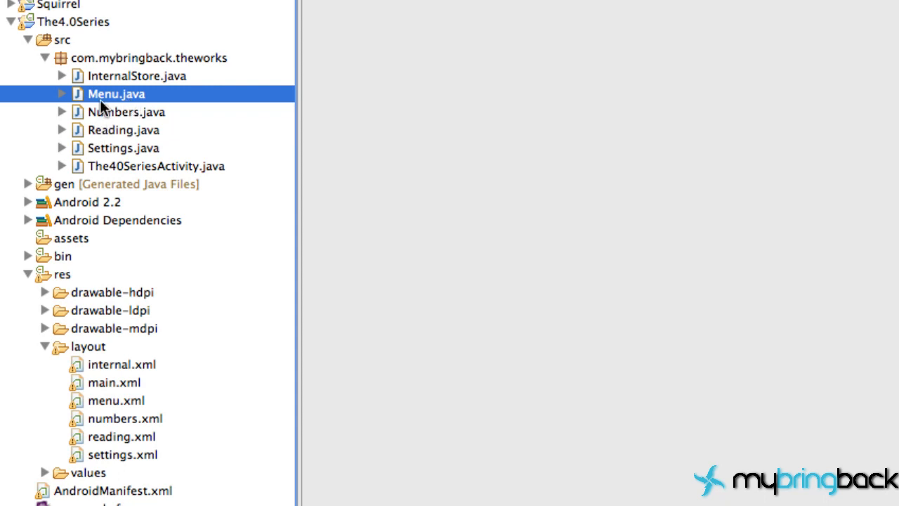
{"action": "left_click", "coordinate": [124, 129]}
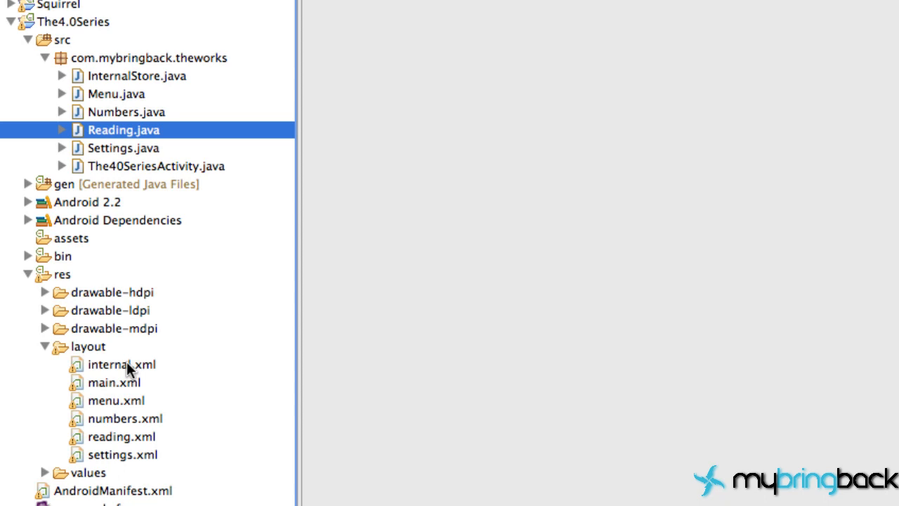
{"action": "left_click", "coordinate": [116, 399]}
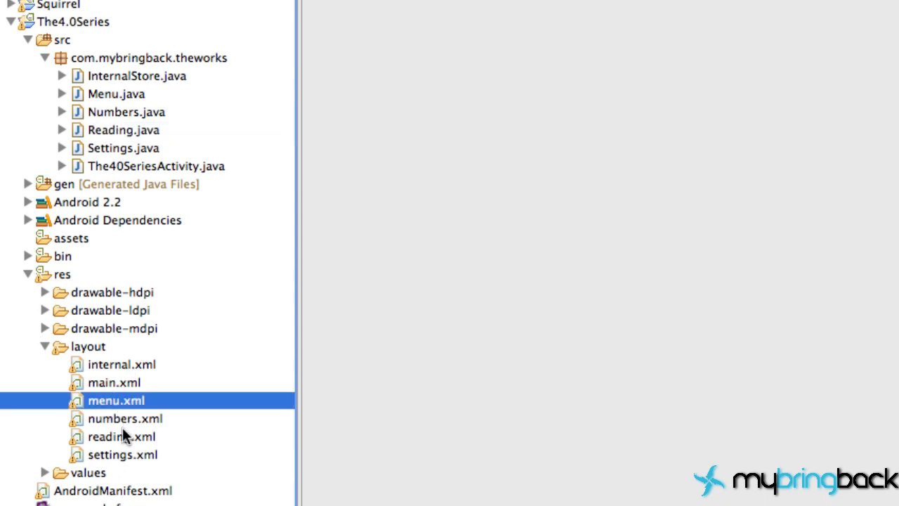
{"action": "left_click", "coordinate": [120, 436]}
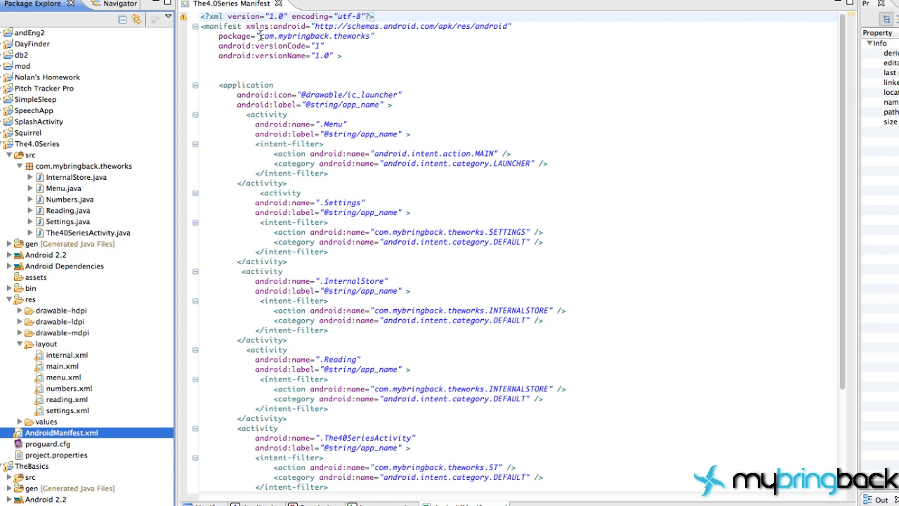
{"action": "double_click", "coordinate": [316, 37]}
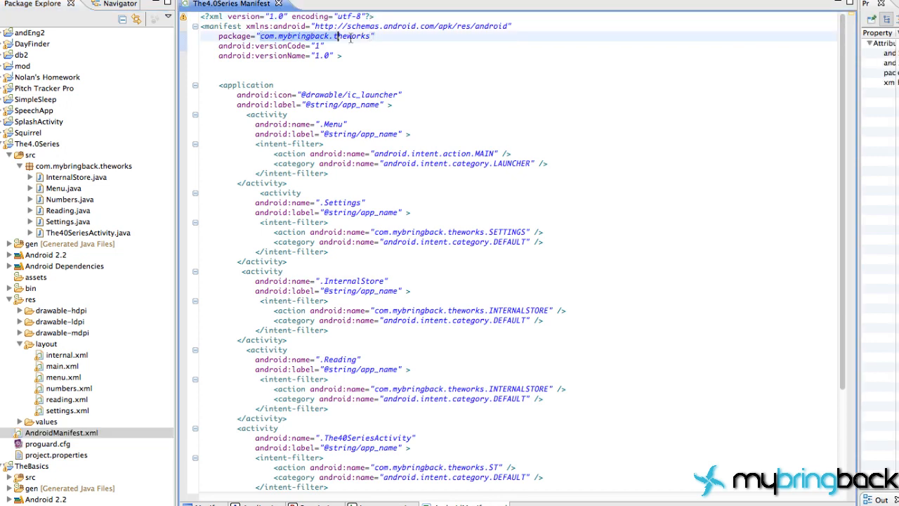
{"action": "mouse_move", "coordinate": [313, 61]}
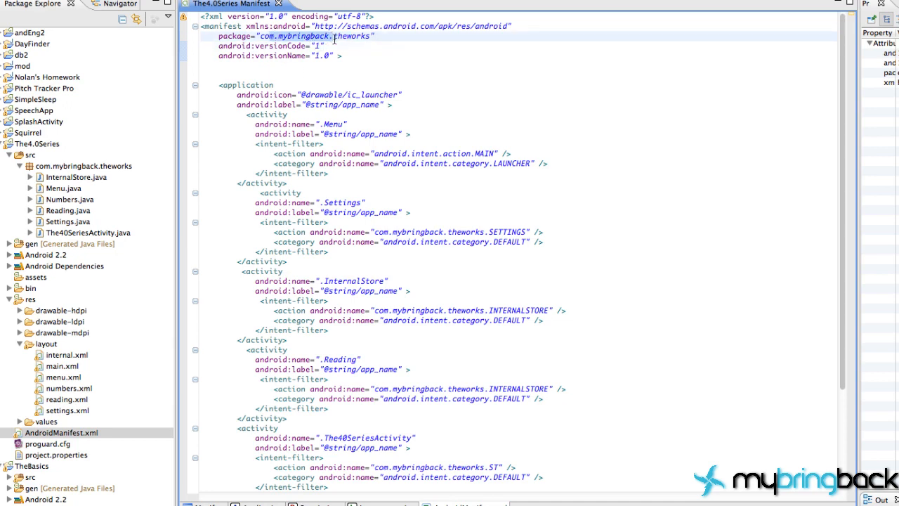
{"action": "scroll", "scroll_direction": "down", "scroll_amount": 3}
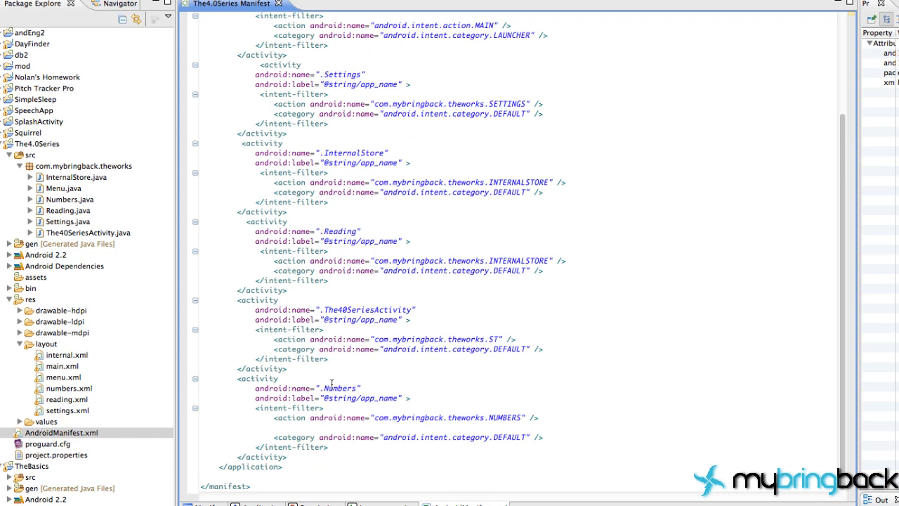
{"action": "mouse_move", "coordinate": [67, 189]}
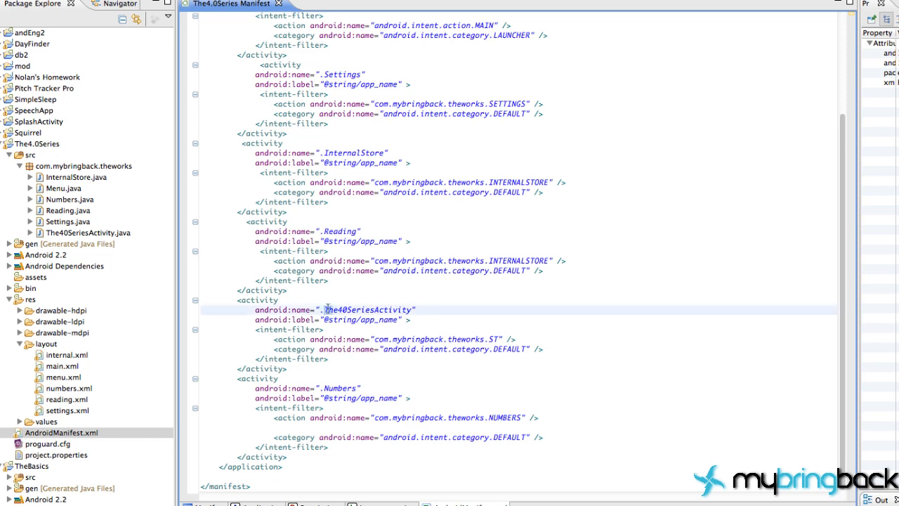
{"action": "double_click", "coordinate": [368, 310]}
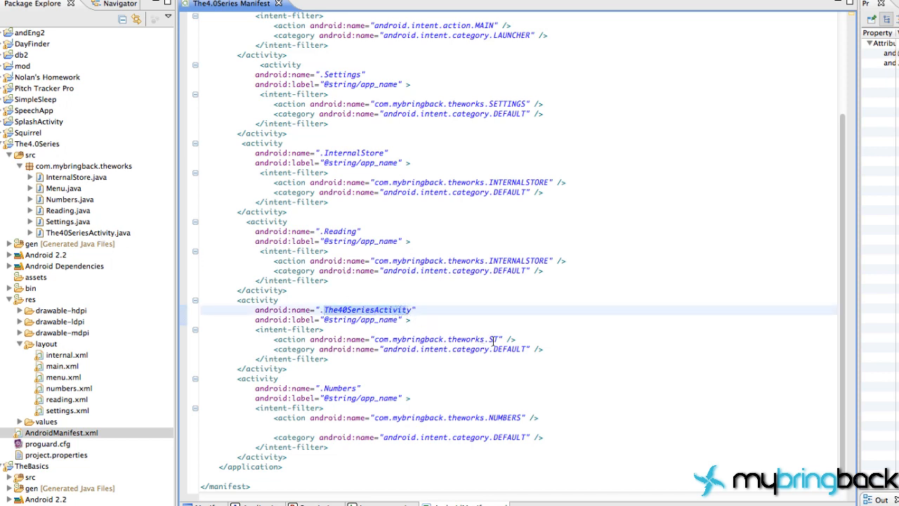
{"action": "left_click", "coordinate": [494, 338]}
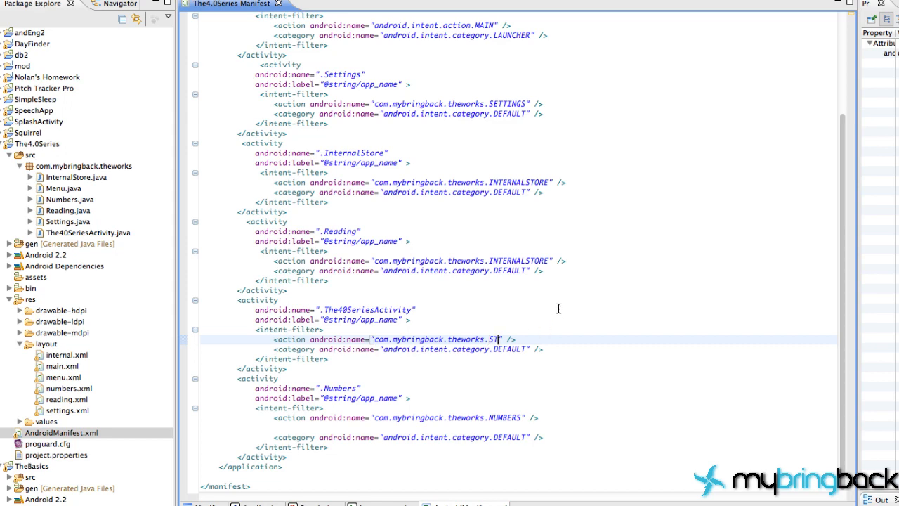
{"action": "left_click", "coordinate": [63, 188]}
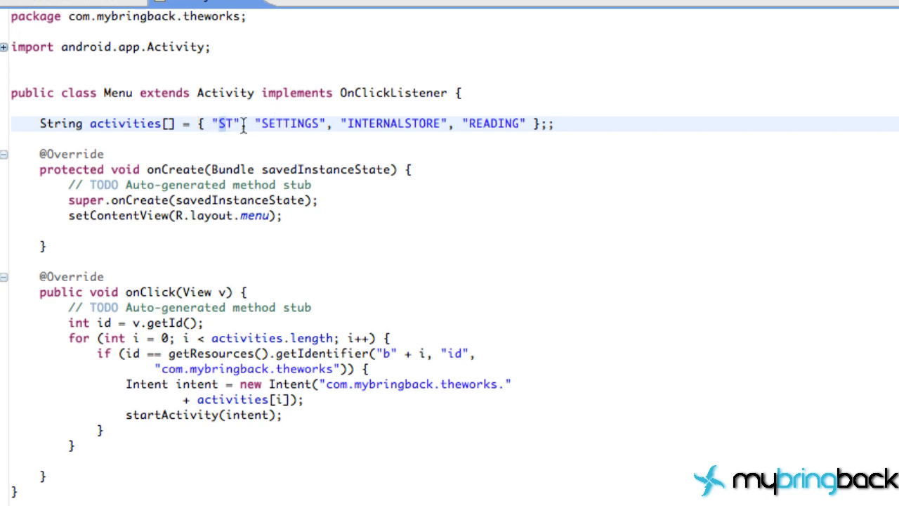
{"action": "double_click", "coordinate": [290, 123]}
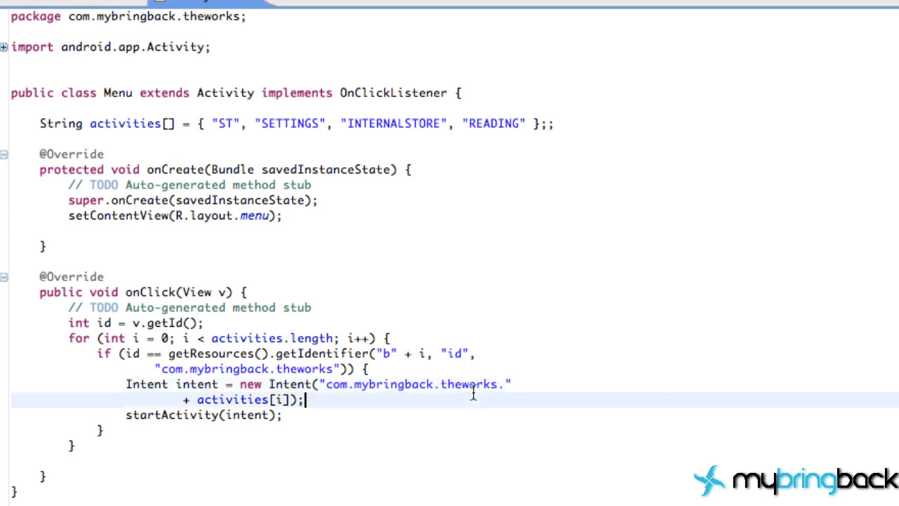
{"action": "mouse_move", "coordinate": [250, 360]}
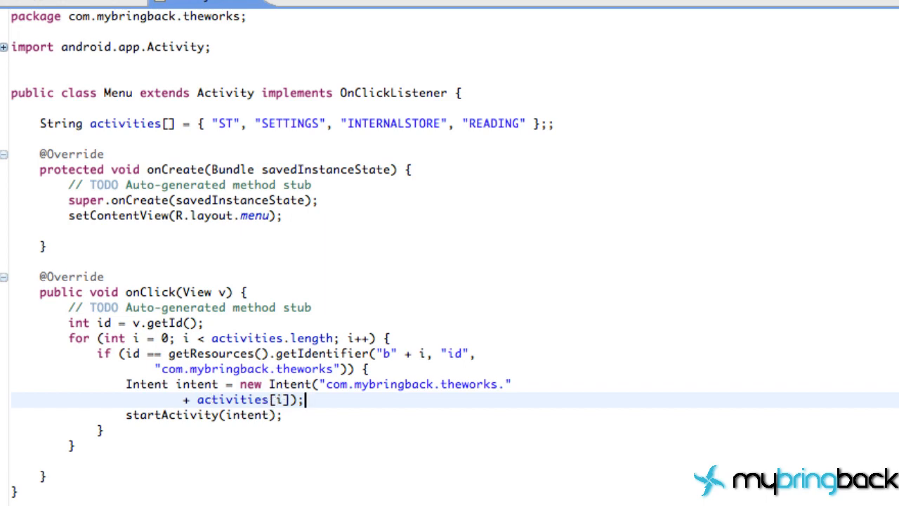
{"action": "left_click", "coordinate": [320, 7]}
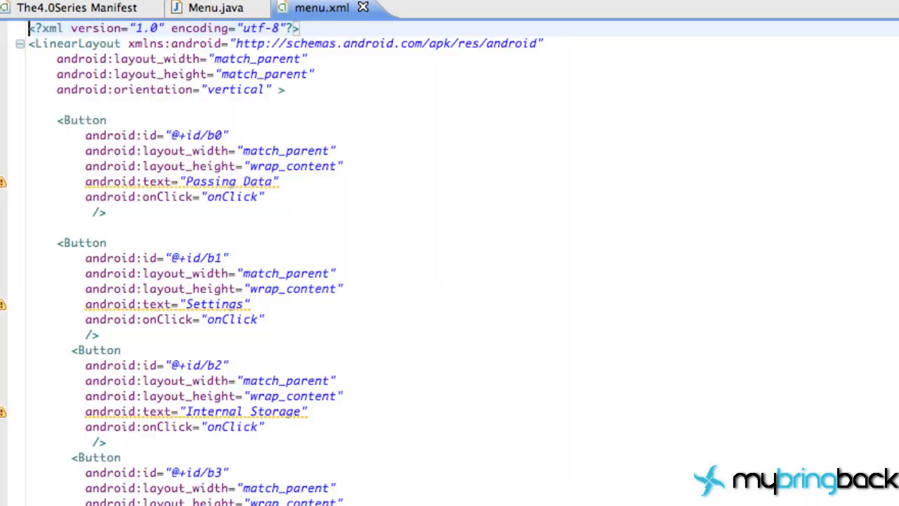
{"action": "left_click", "coordinate": [154, 319]}
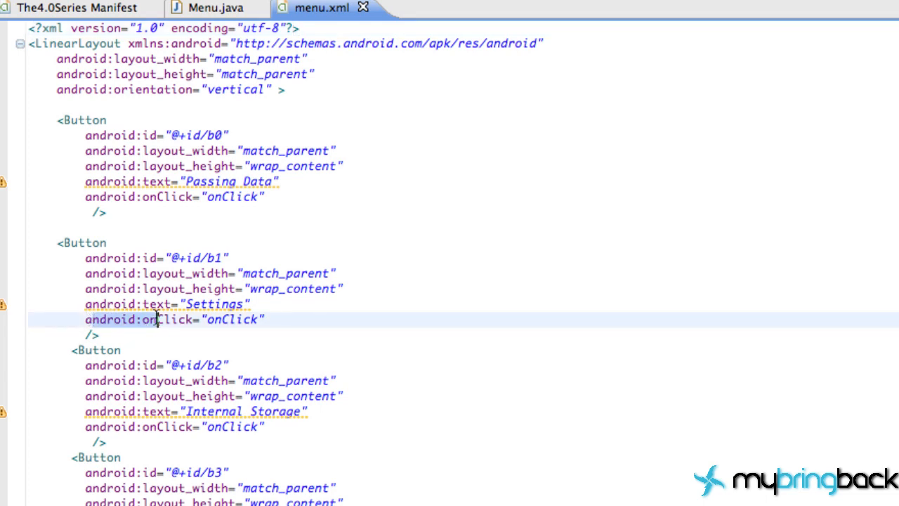
{"action": "double_click", "coordinate": [233, 319]}
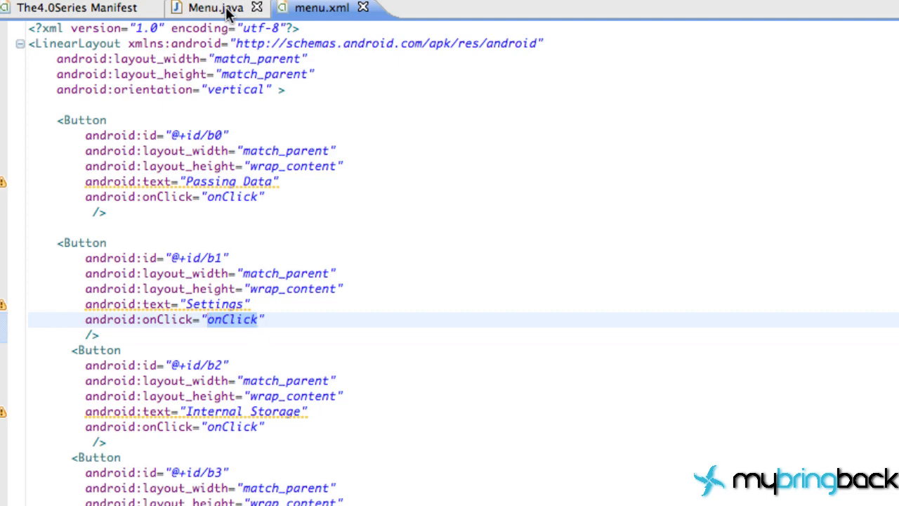
{"action": "left_click", "coordinate": [214, 9]}
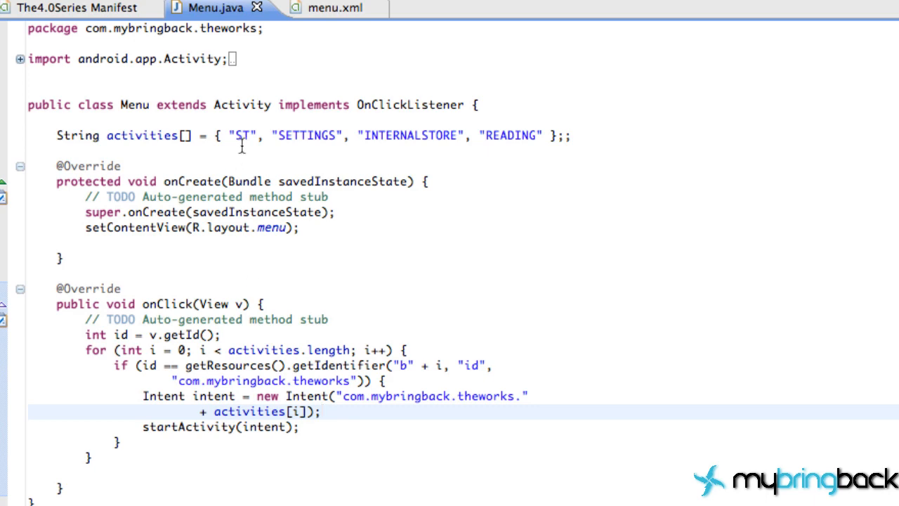
Compare Menu.java's activities array against the menu.xml layout it drives.
{"action": "left_click", "coordinate": [321, 8]}
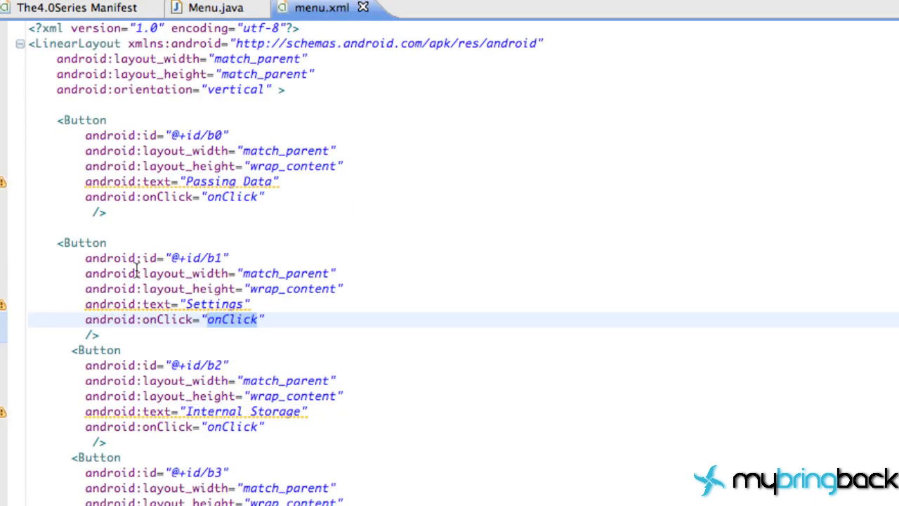
{"action": "left_click", "coordinate": [211, 9]}
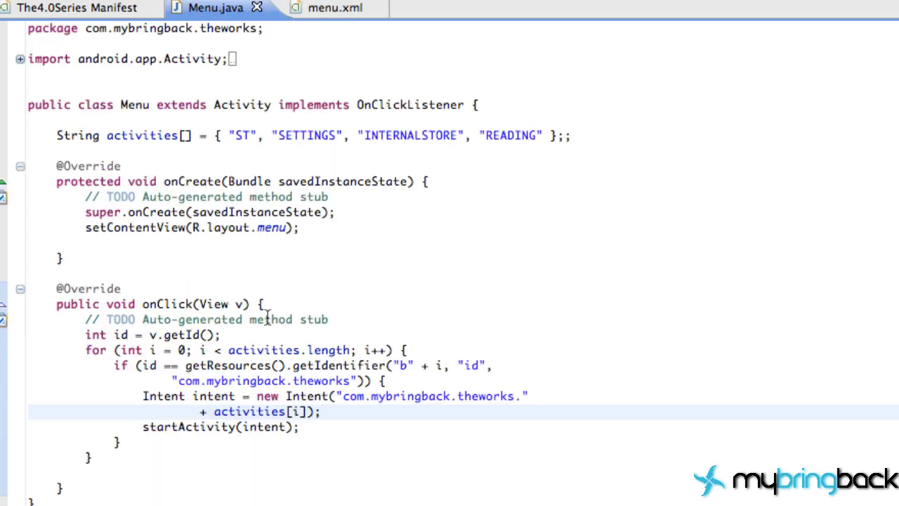
{"action": "mouse_move", "coordinate": [340, 366]}
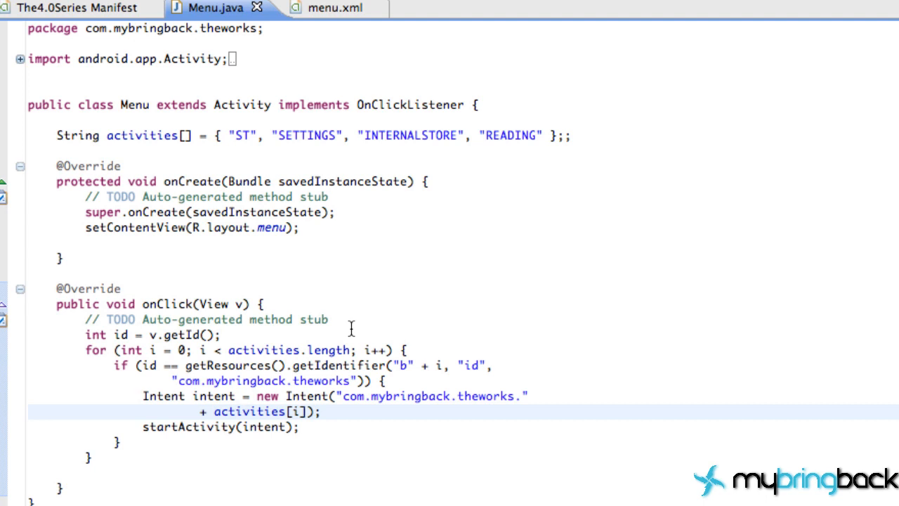
{"action": "double_click", "coordinate": [164, 304]}
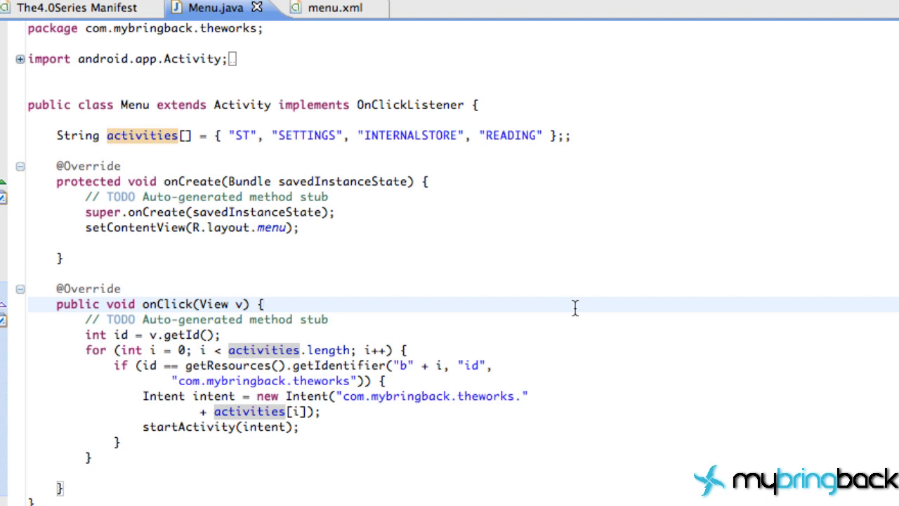
{"action": "left_click", "coordinate": [266, 303]}
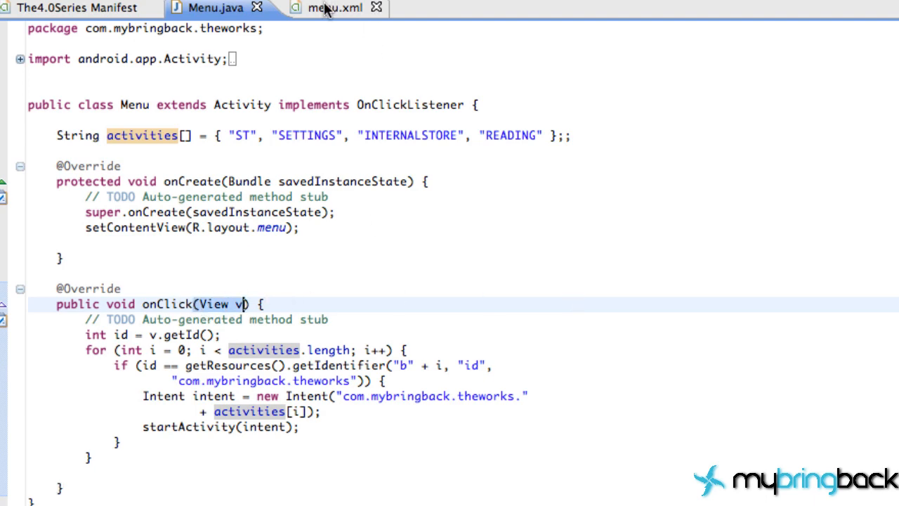
{"action": "left_click", "coordinate": [334, 8]}
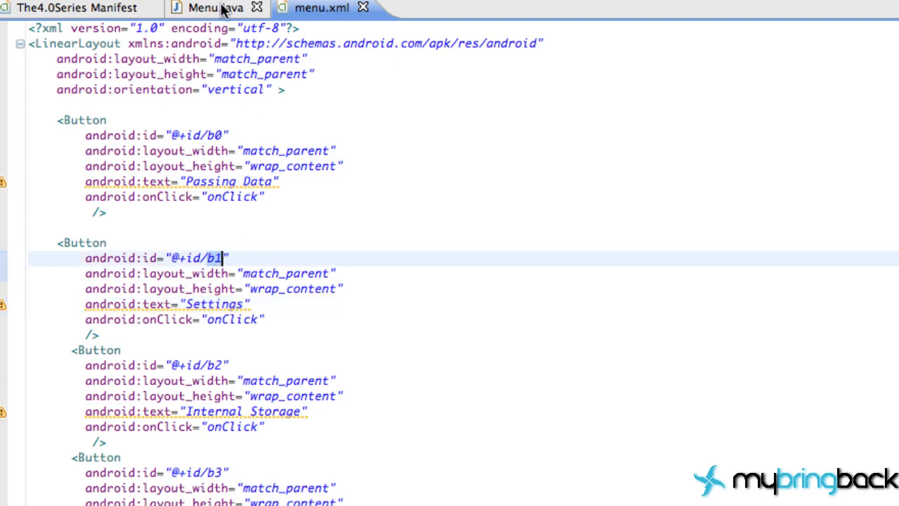
{"action": "left_click", "coordinate": [217, 9]}
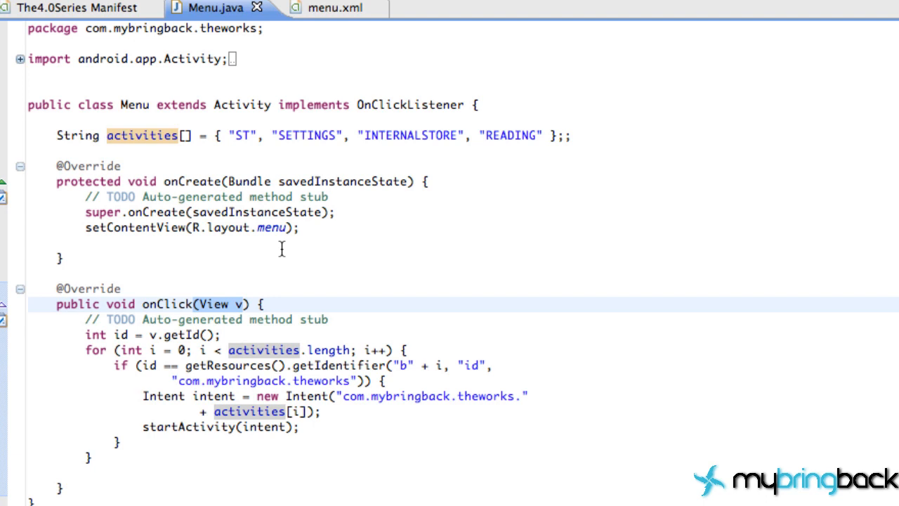
{"action": "mouse_move", "coordinate": [149, 319]}
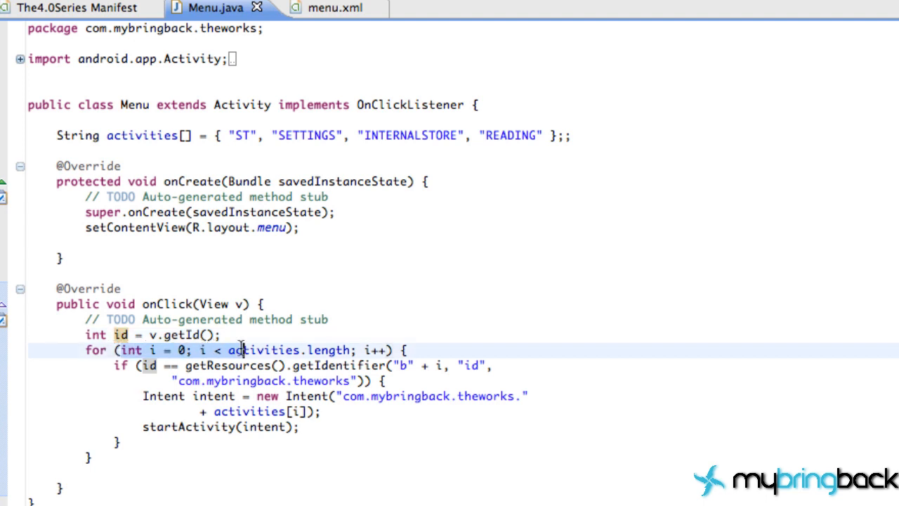
Highlight the for-loop over activities and the com.mybringback.theworks package string, then move to Reading.java.
{"action": "double_click", "coordinate": [266, 350]}
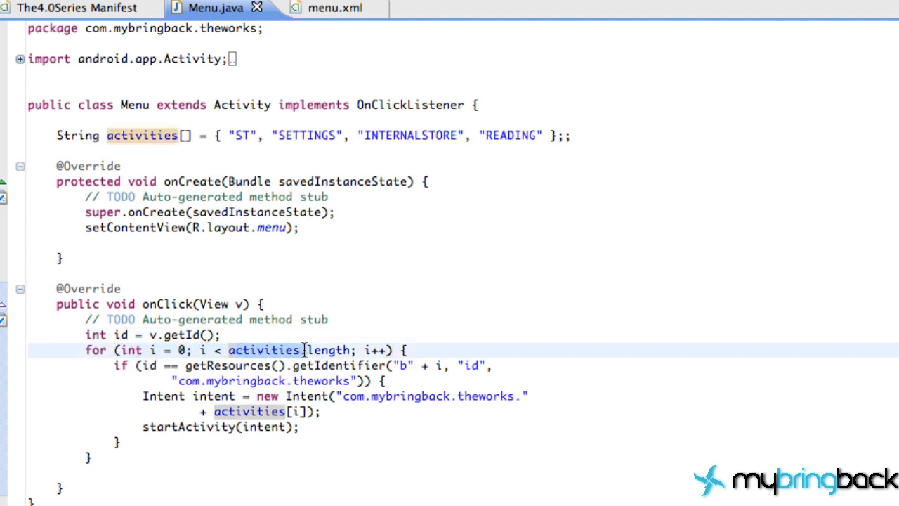
{"action": "left_click", "coordinate": [238, 135]}
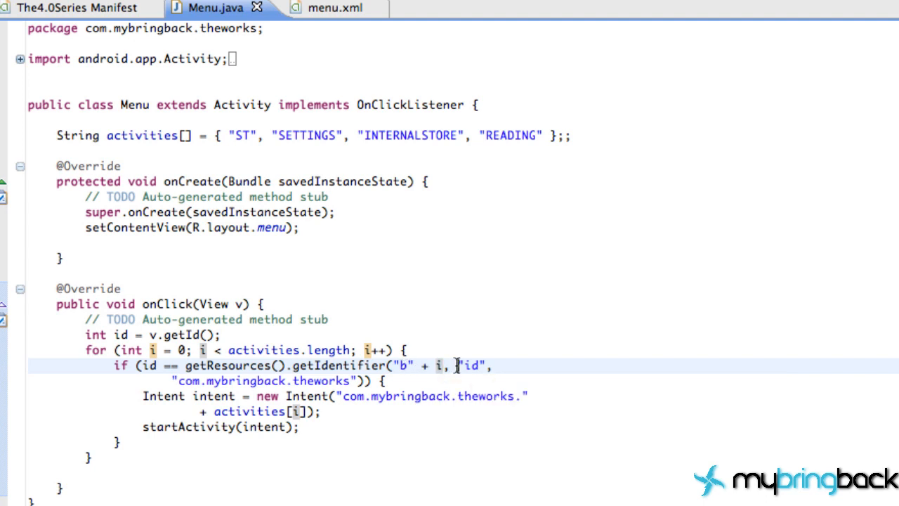
{"action": "double_click", "coordinate": [472, 365]}
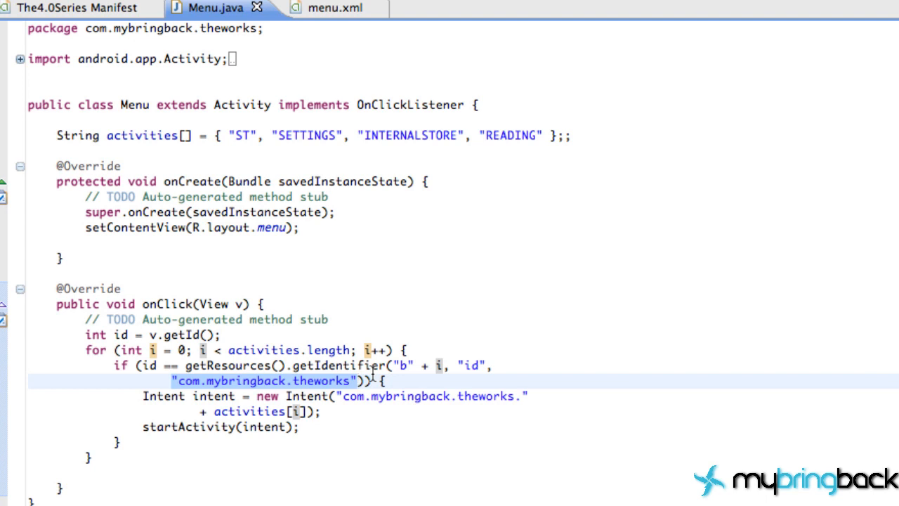
{"action": "left_click", "coordinate": [358, 381]}
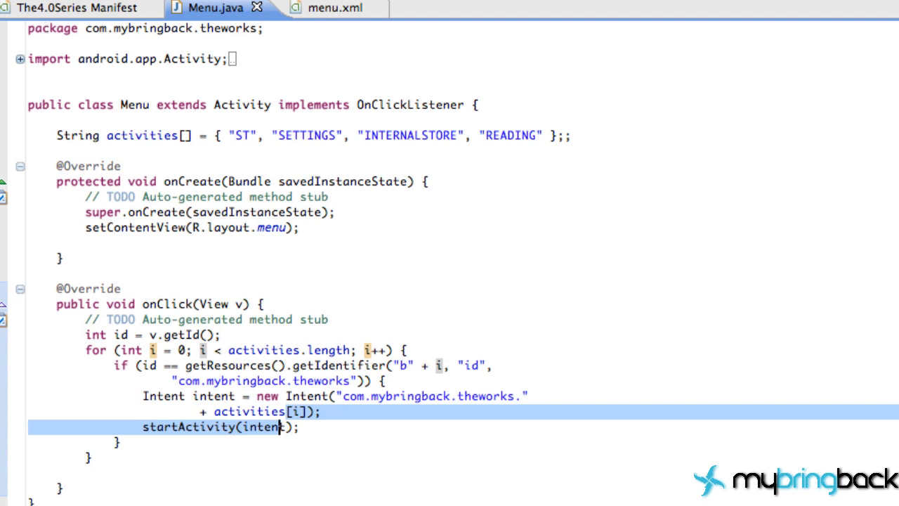
{"action": "left_click", "coordinate": [435, 9]}
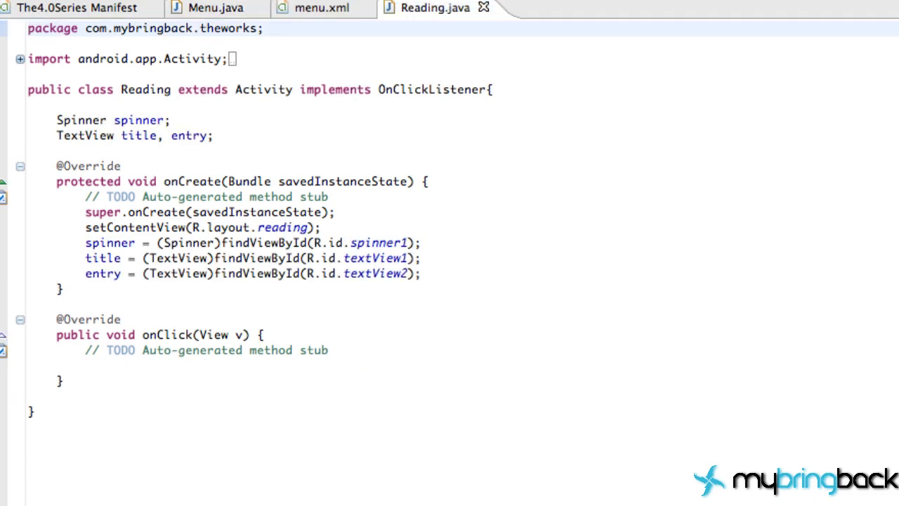
Show reading.xml's graphical layout with its title, spinner, Load button and TextView.
{"action": "left_click", "coordinate": [554, 8]}
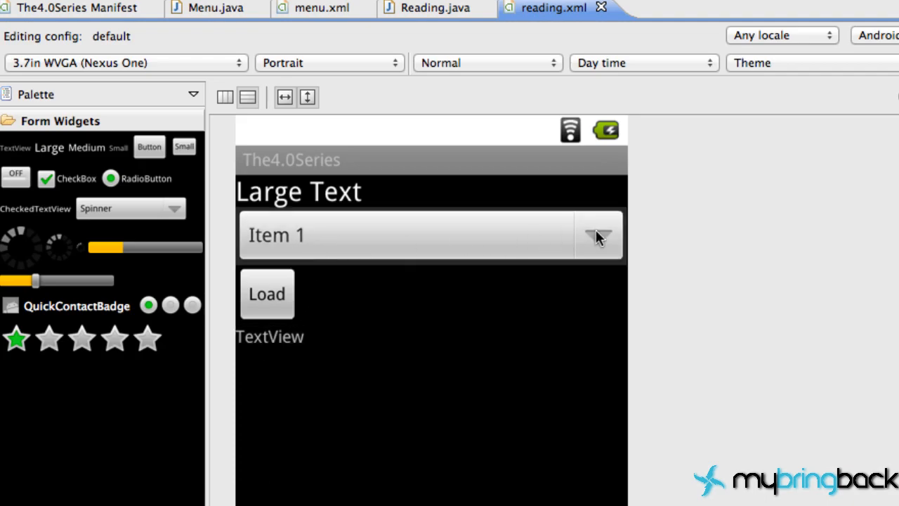
{"action": "mouse_move", "coordinate": [274, 218]}
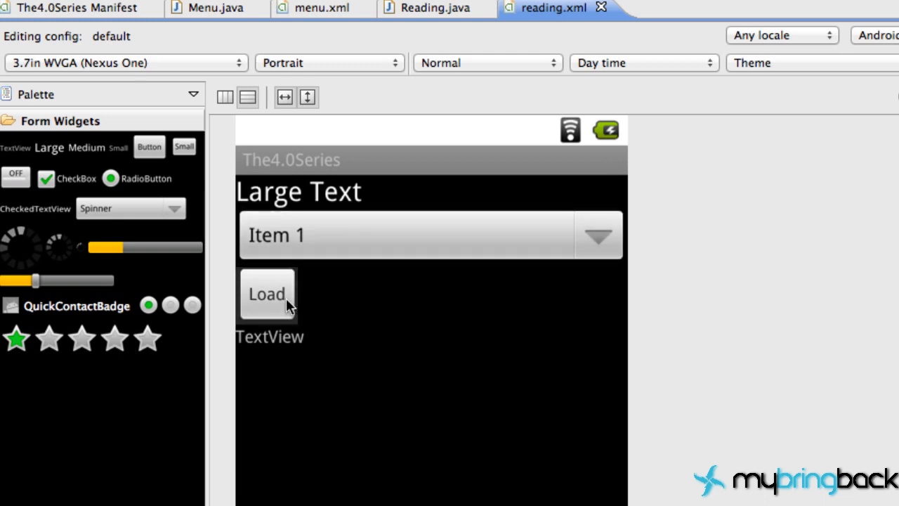
{"action": "left_click", "coordinate": [270, 337]}
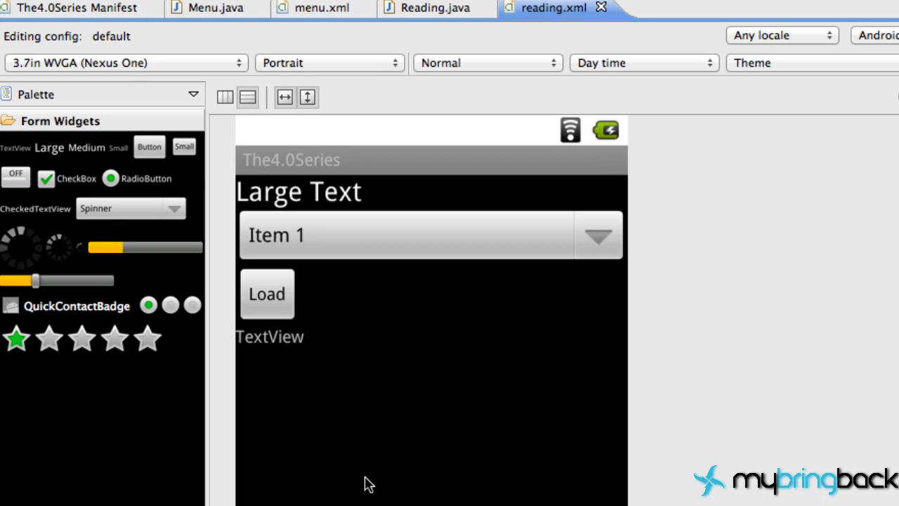
{"action": "mouse_move", "coordinate": [448, 453]}
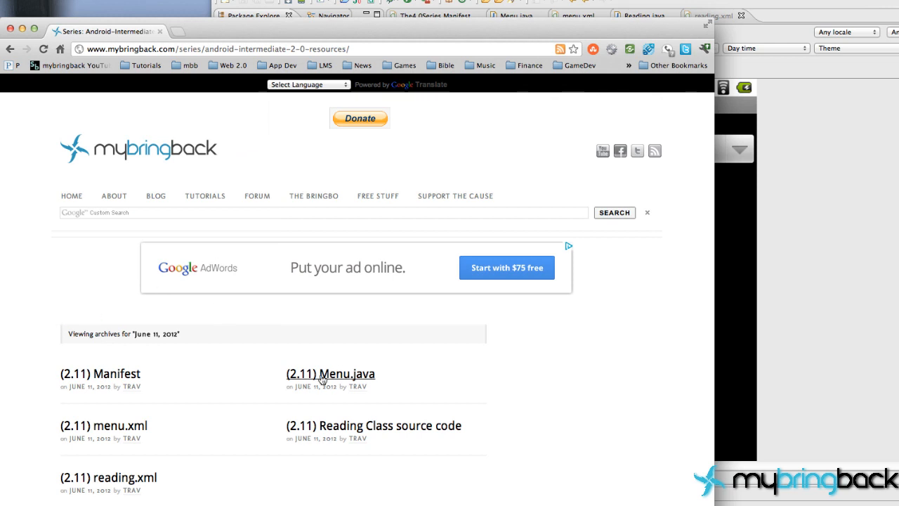
{"action": "mouse_move", "coordinate": [169, 435]}
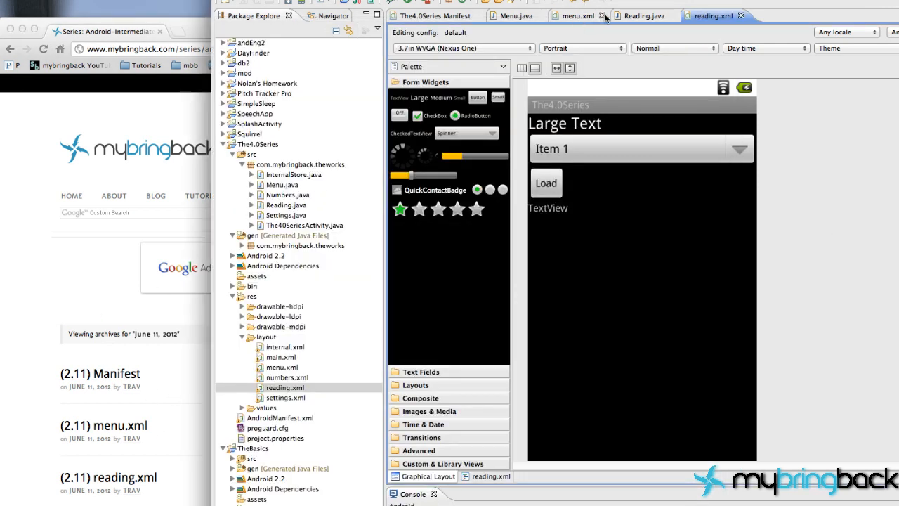
Return to the Reading.java source beside the Package Explorer tree.
{"action": "left_click", "coordinate": [643, 16]}
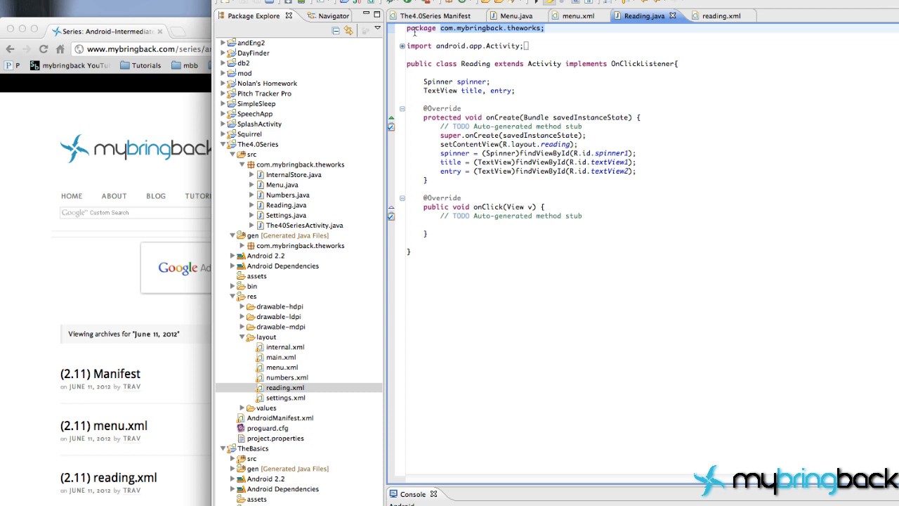
{"action": "mouse_move", "coordinate": [671, 126]}
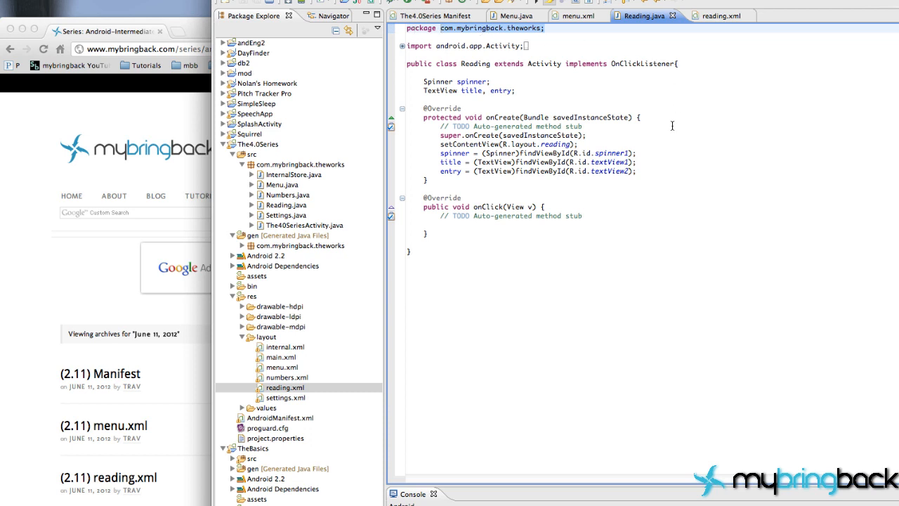
{"action": "mouse_move", "coordinate": [222, 216]}
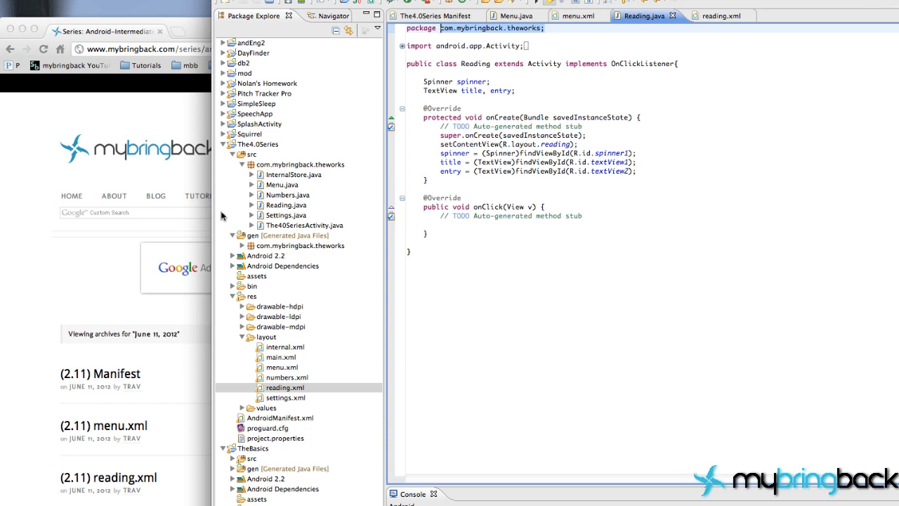
{"action": "mouse_move", "coordinate": [142, 205]}
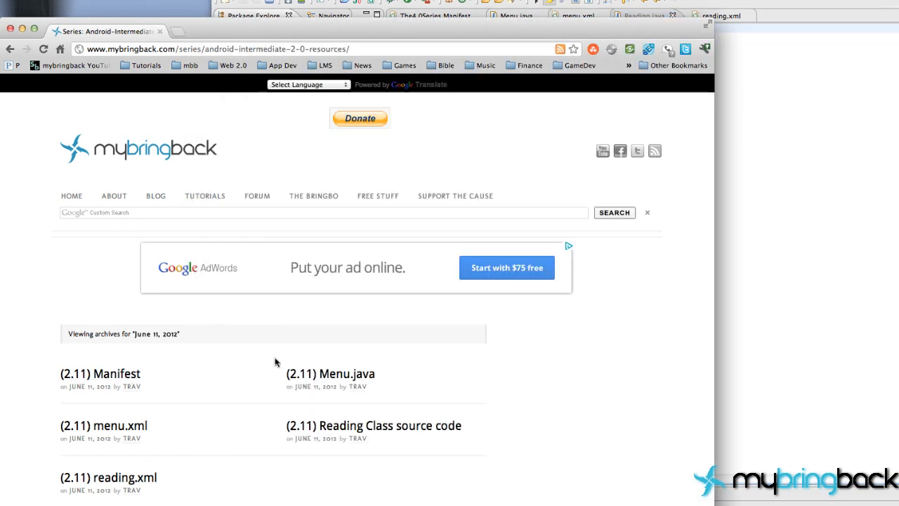
{"action": "mouse_move", "coordinate": [281, 427]}
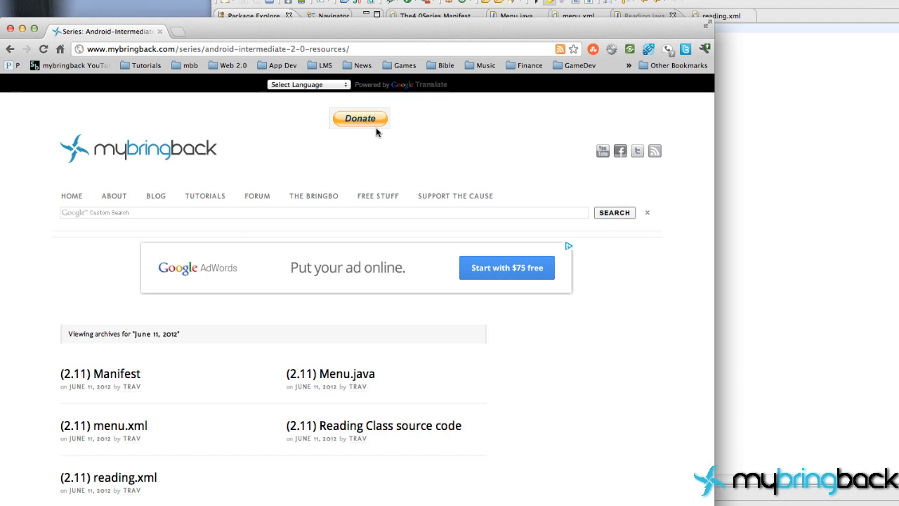
{"action": "mouse_move", "coordinate": [335, 319]}
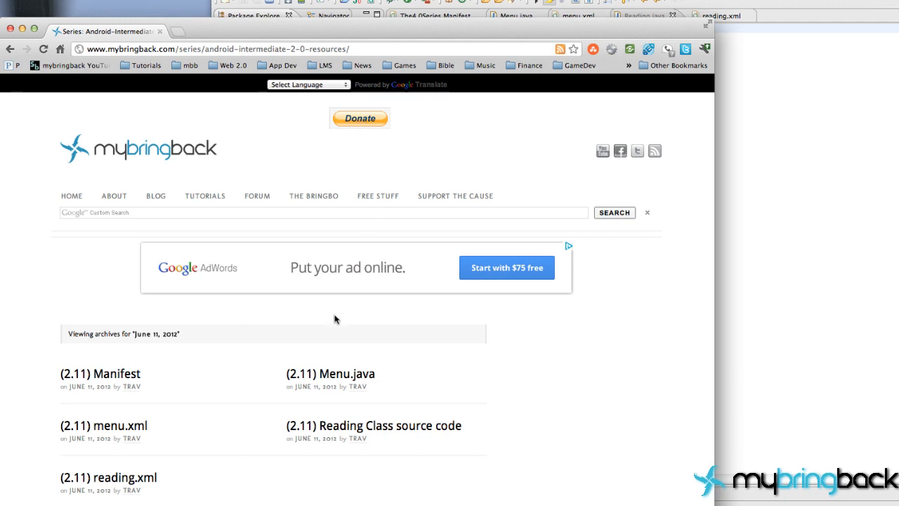